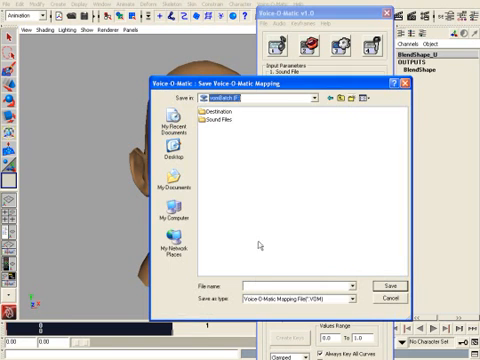
- Save the Voice-O-Matic mapping file as maya-demo.vom
{"action": "type", "text": "maya-demo.vom"}
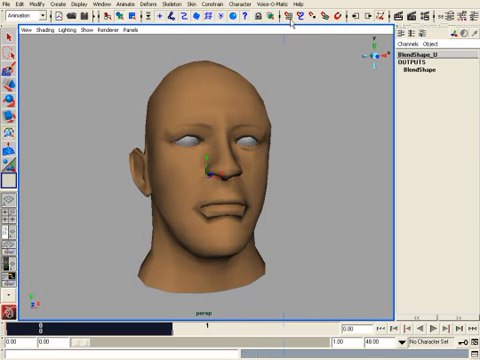
- Bring up the Voice-O-Matic Batch settings to pick the sound source folder
{"action": "left_click", "coordinate": [282, 4]}
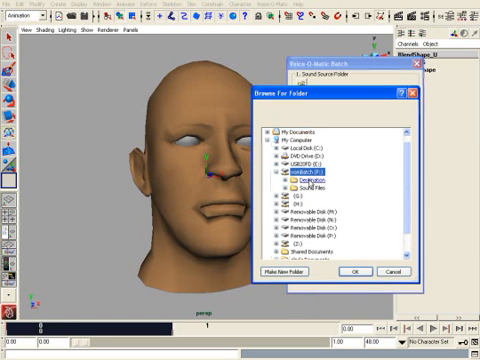
{"action": "left_click", "coordinate": [312, 186]}
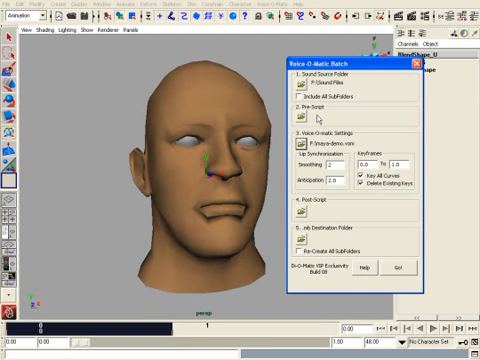
{"action": "mouse_move", "coordinate": [318, 108]}
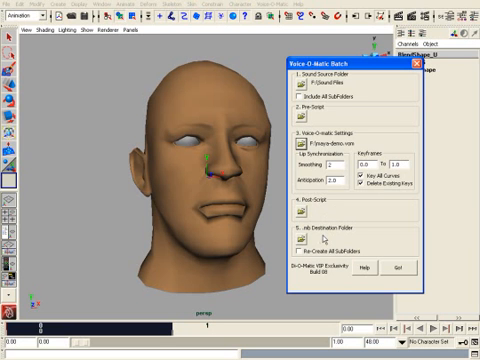
{"action": "mouse_move", "coordinate": [318, 240]}
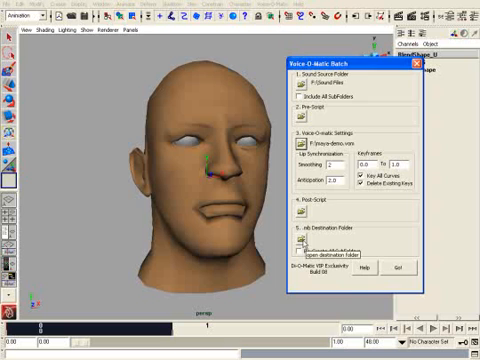